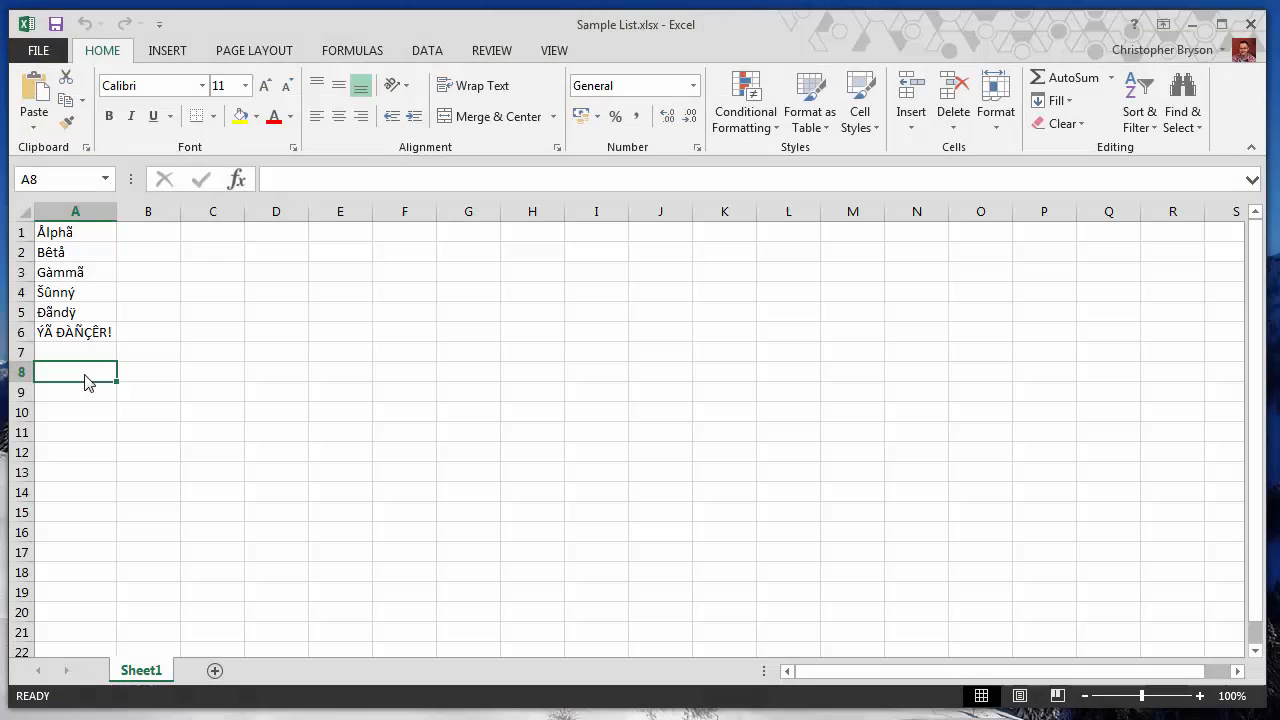
mouse_move(208, 424)
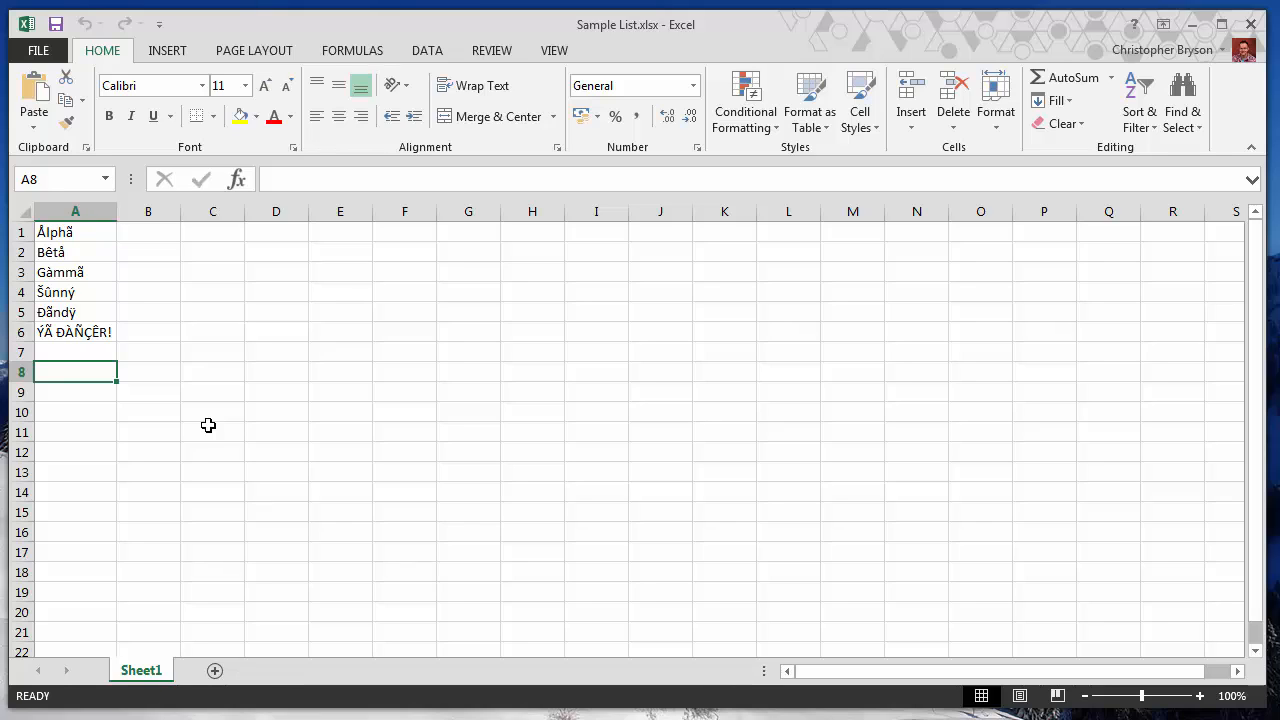
mouse_move(76, 264)
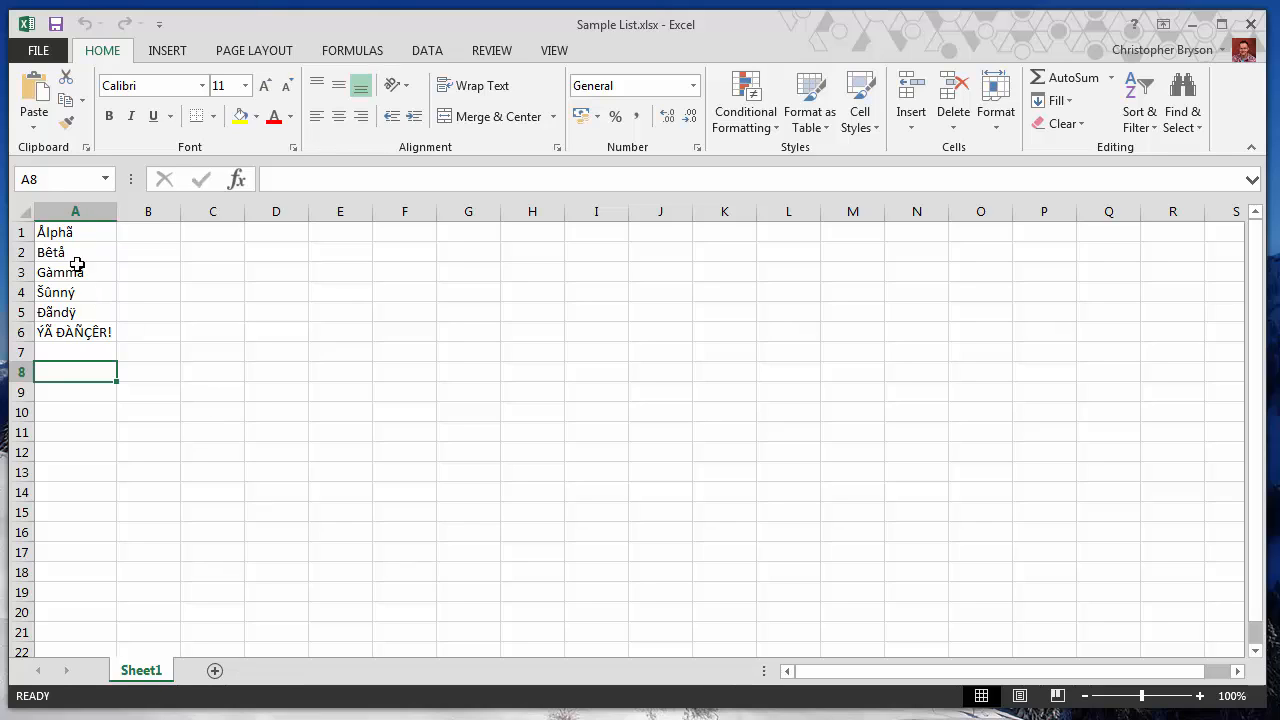
Show the accented words in column A and write 'Gamma' beside Gàmmã as an example
drag(74, 232, 74, 332)
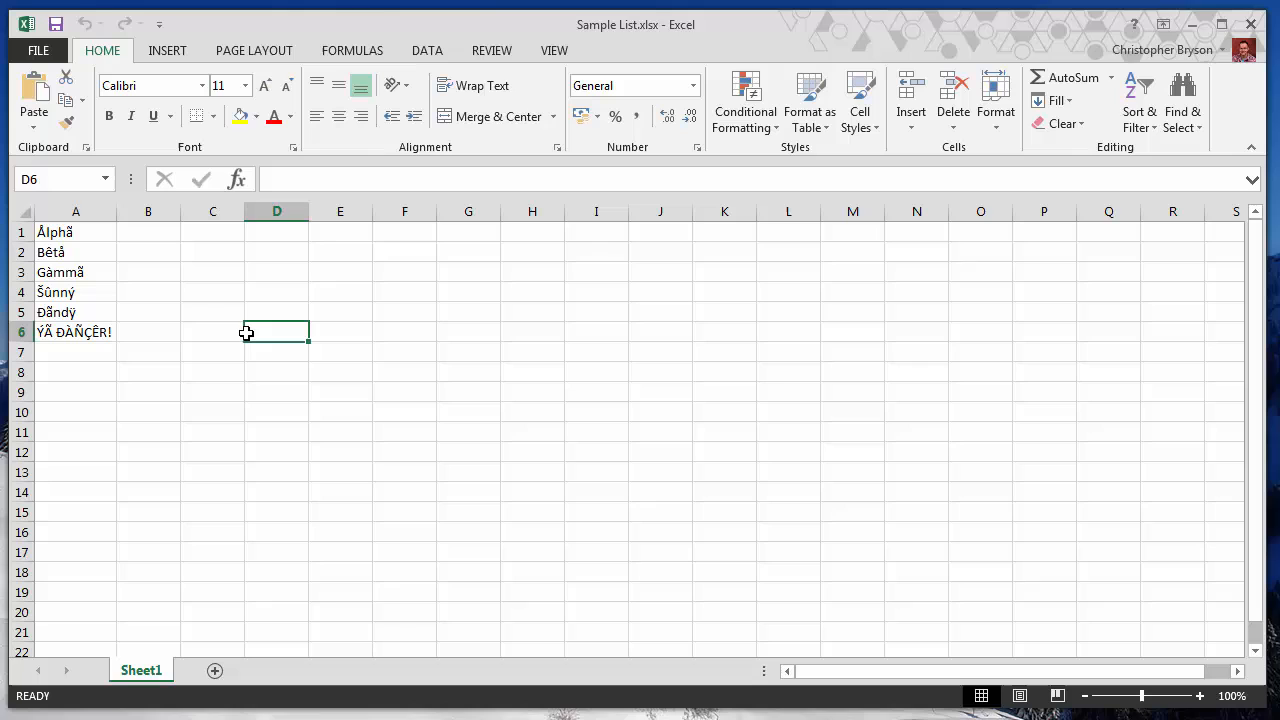
click(148, 272)
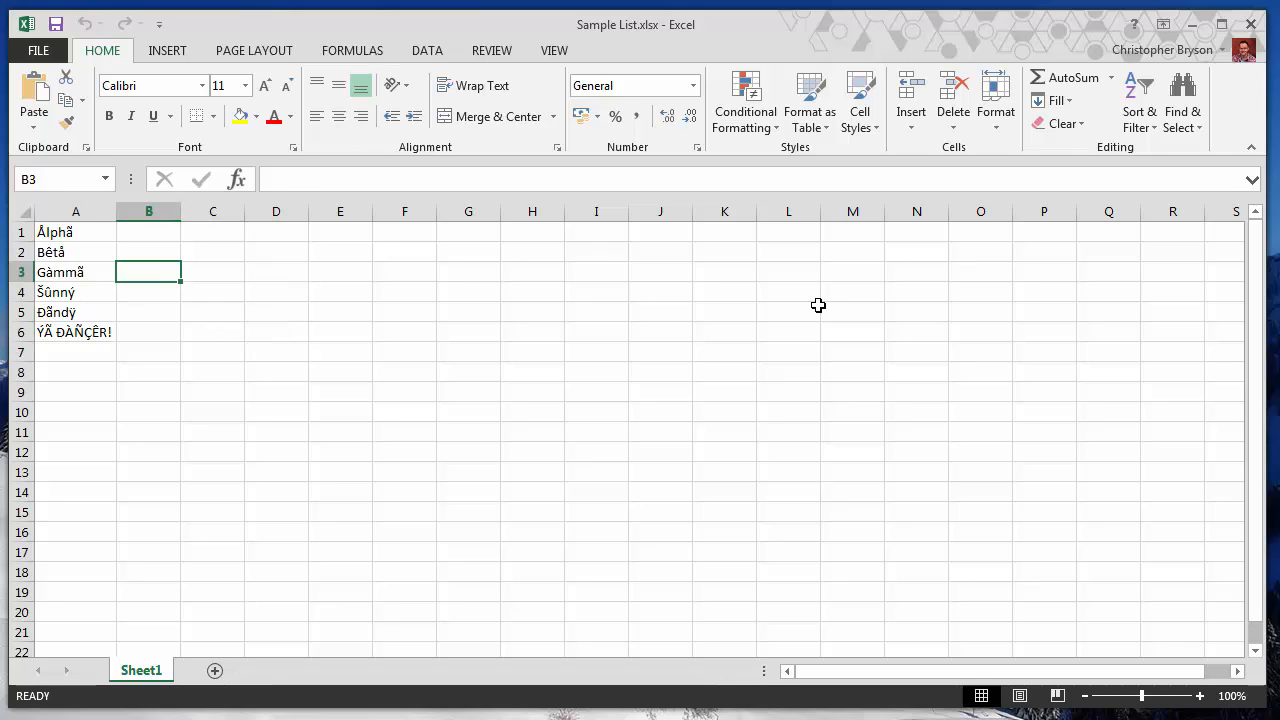
text(Gamma)
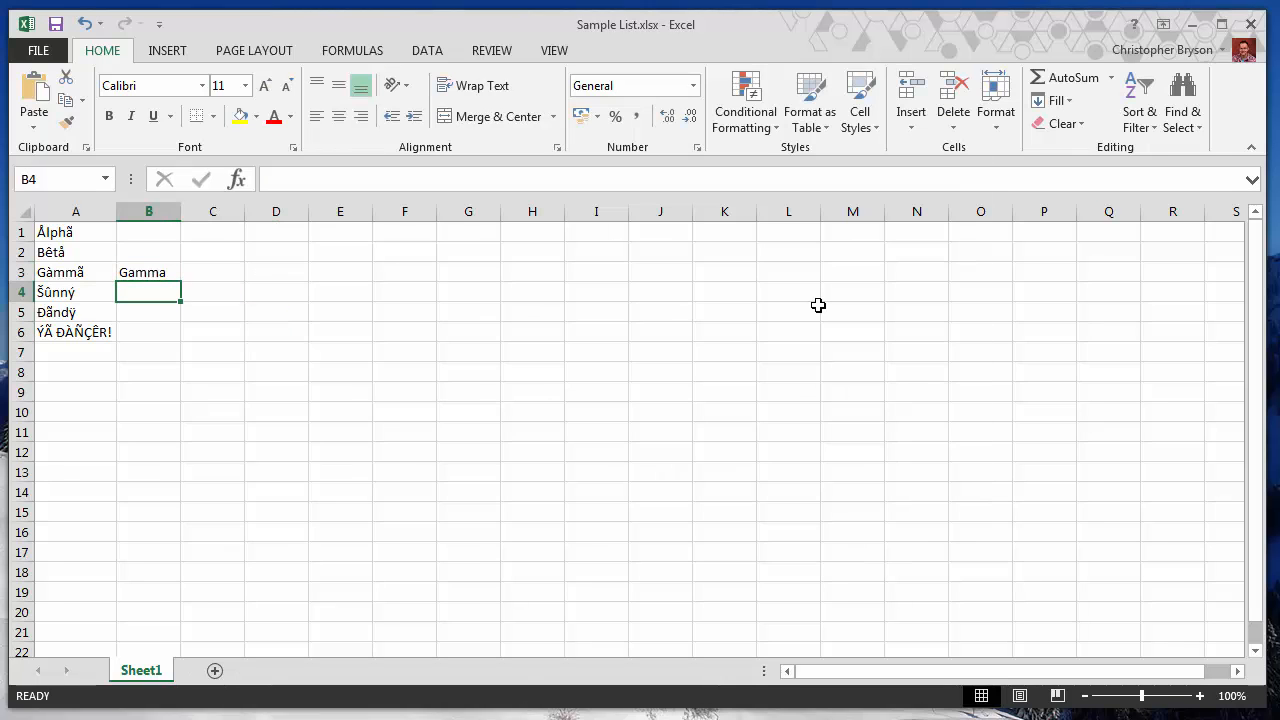
mouse_move(118, 290)
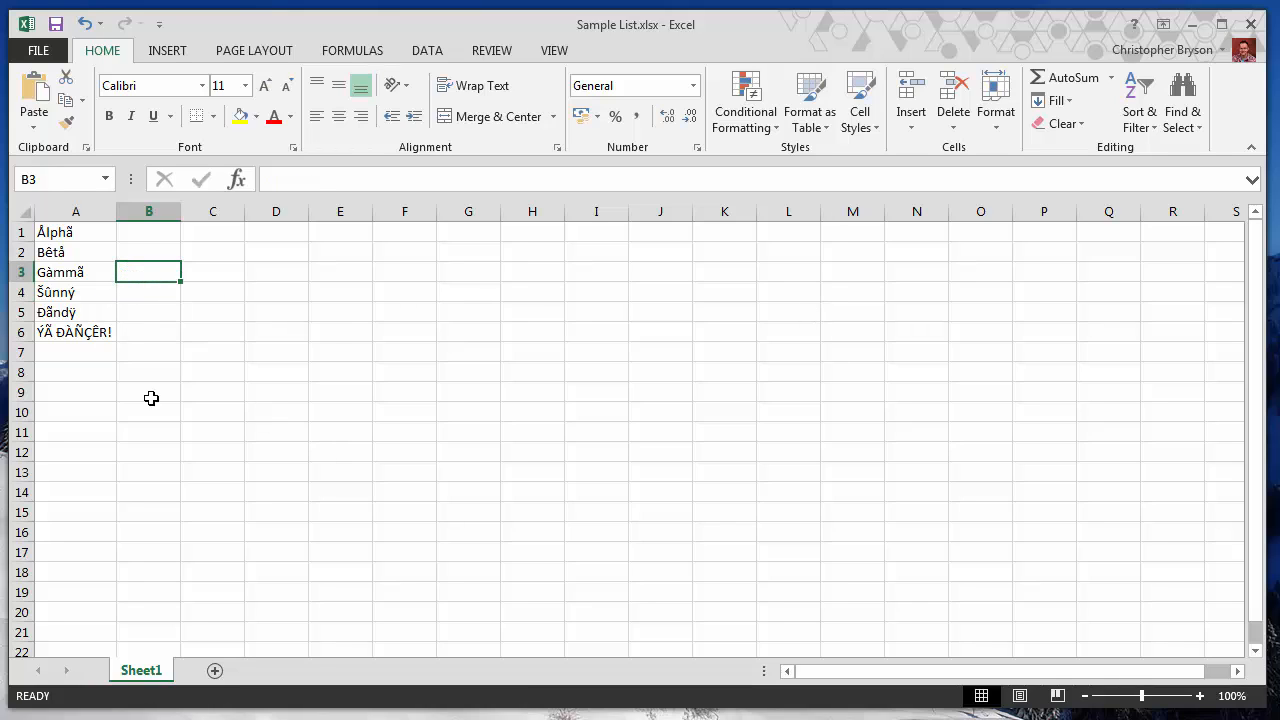
click(76, 372)
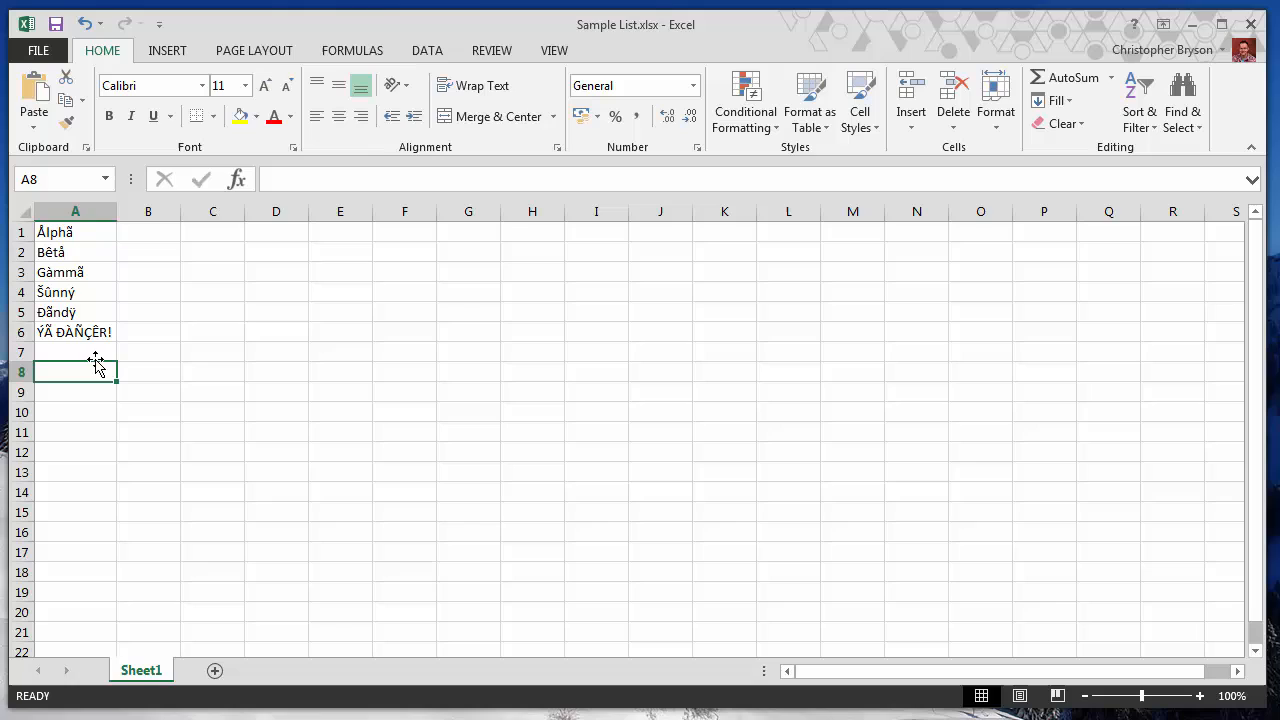
mouse_move(124, 360)
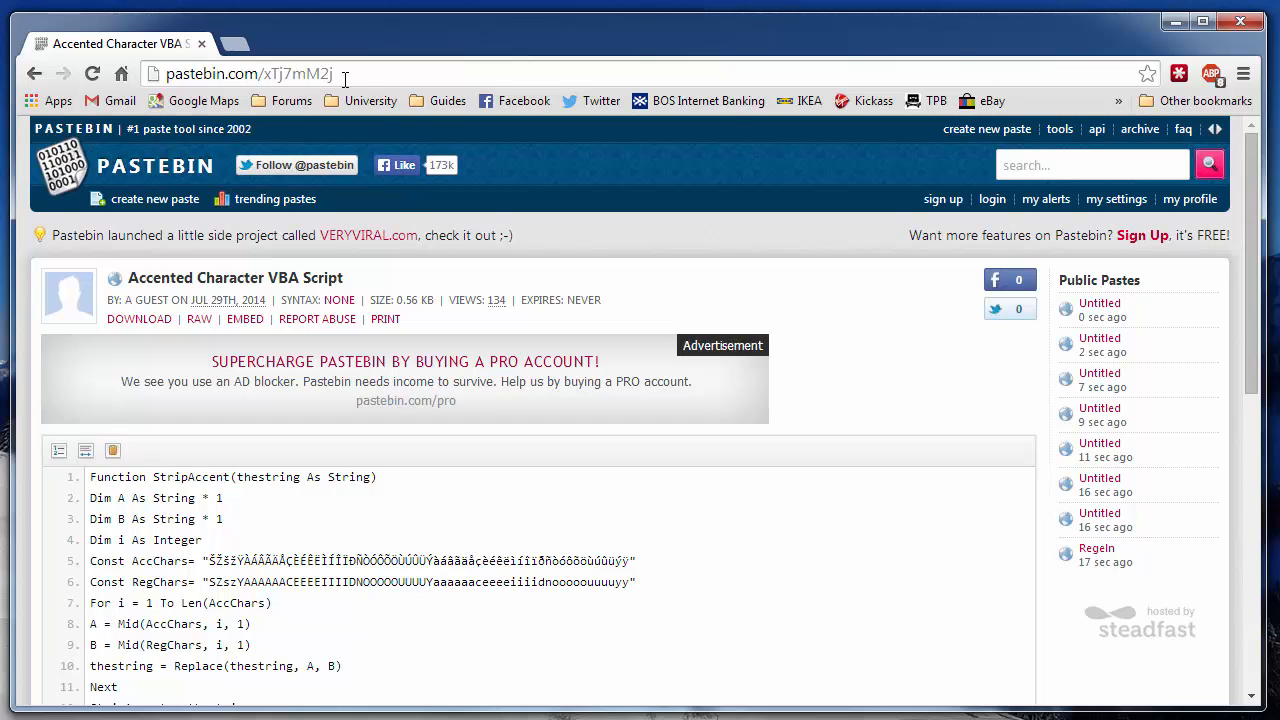
mouse_move(276, 420)
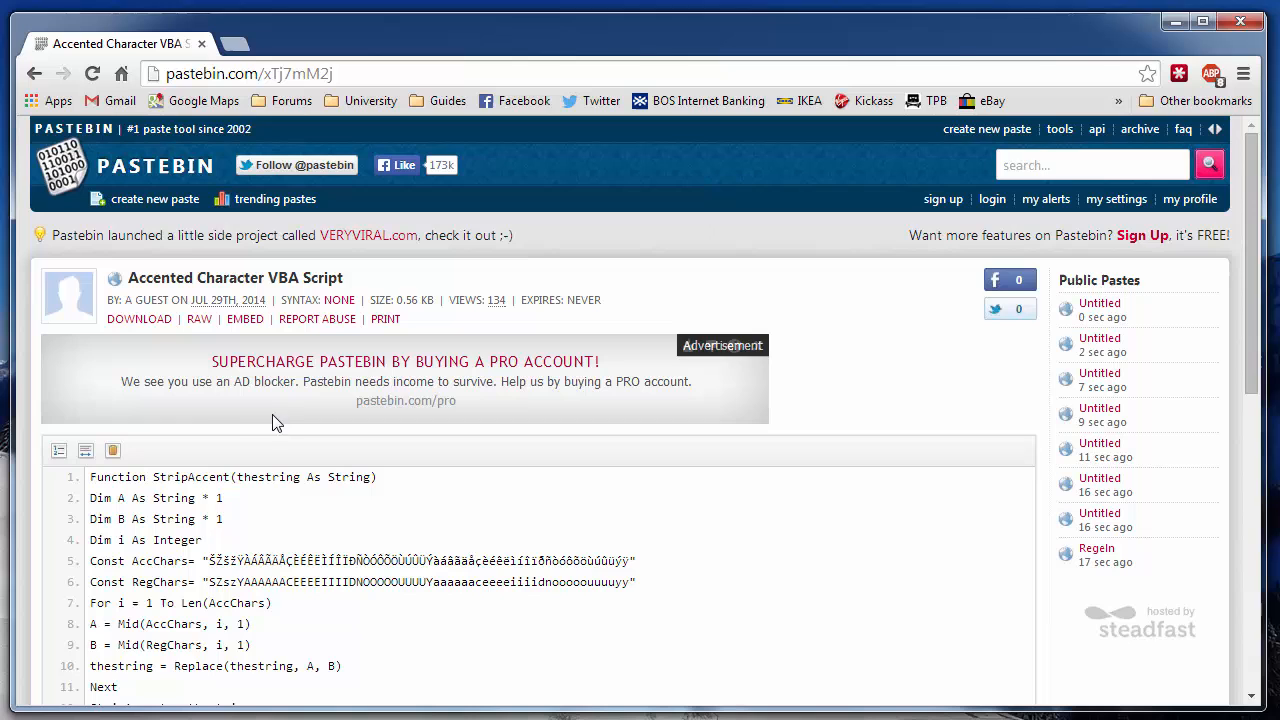
mouse_move(616, 264)
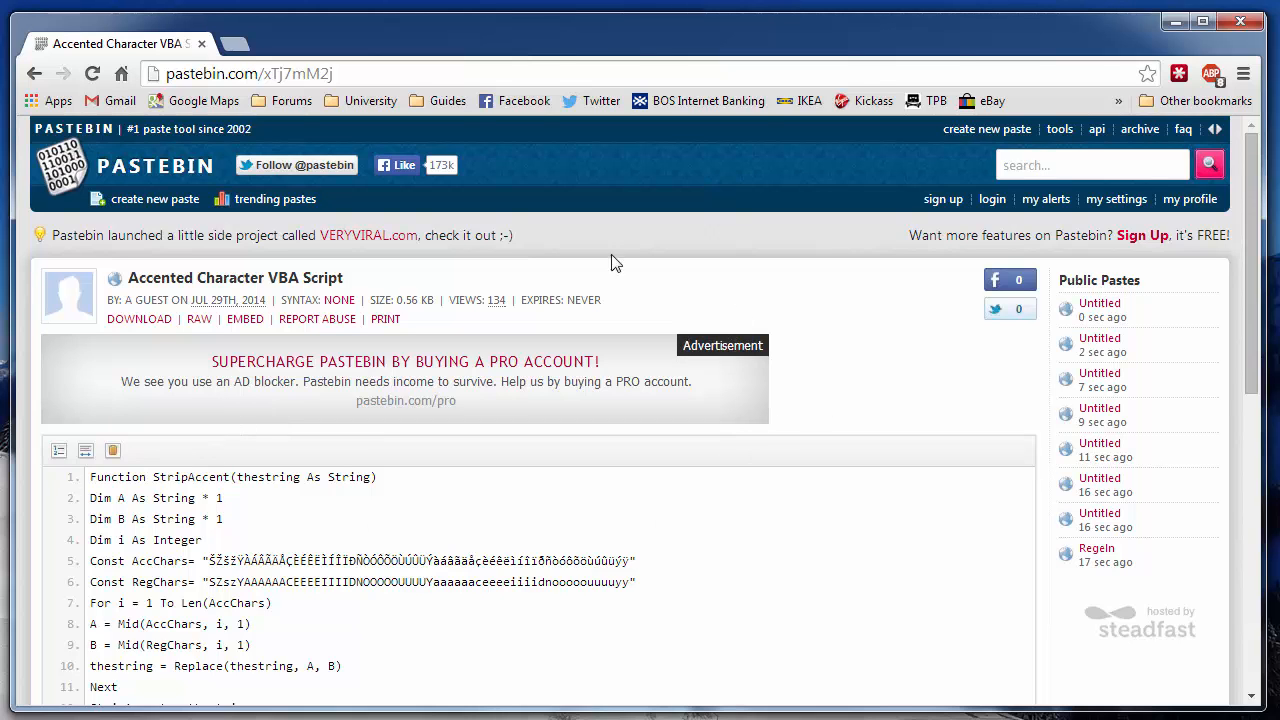
Copy the selected StripAccent code from the RAW Paste Data area to the clipboard
scroll(down, 3)
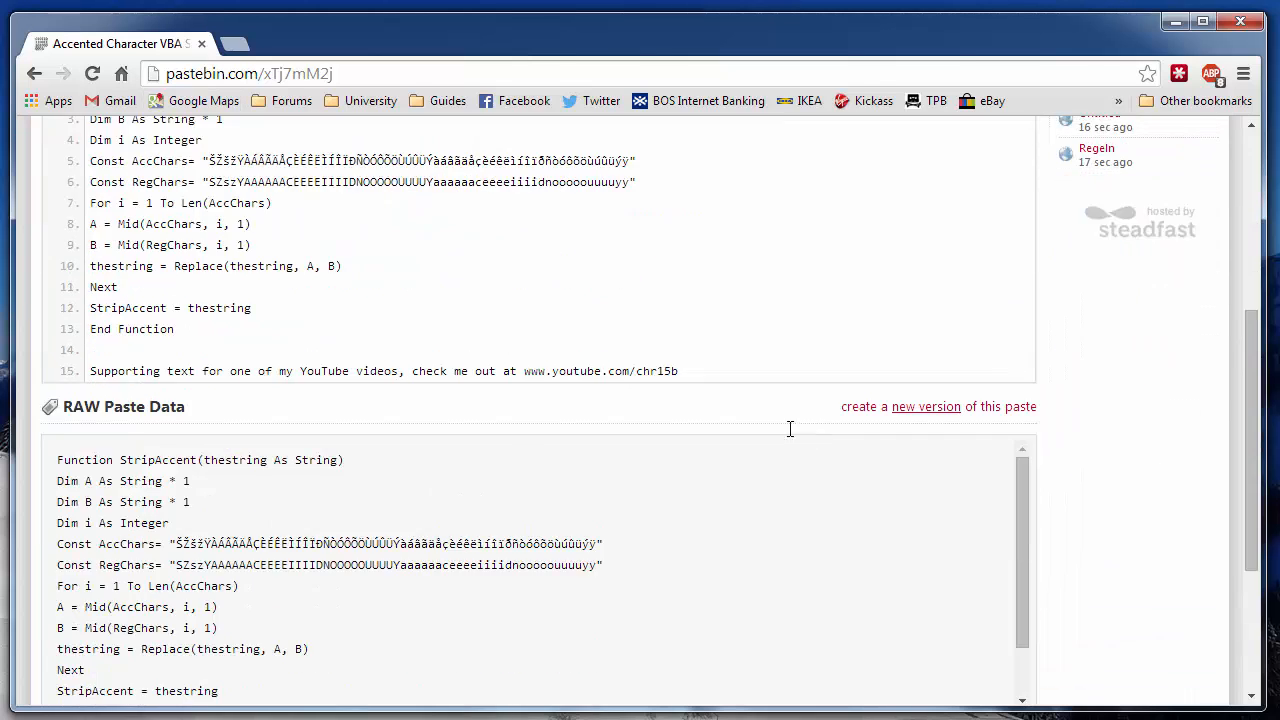
scroll(down, 3)
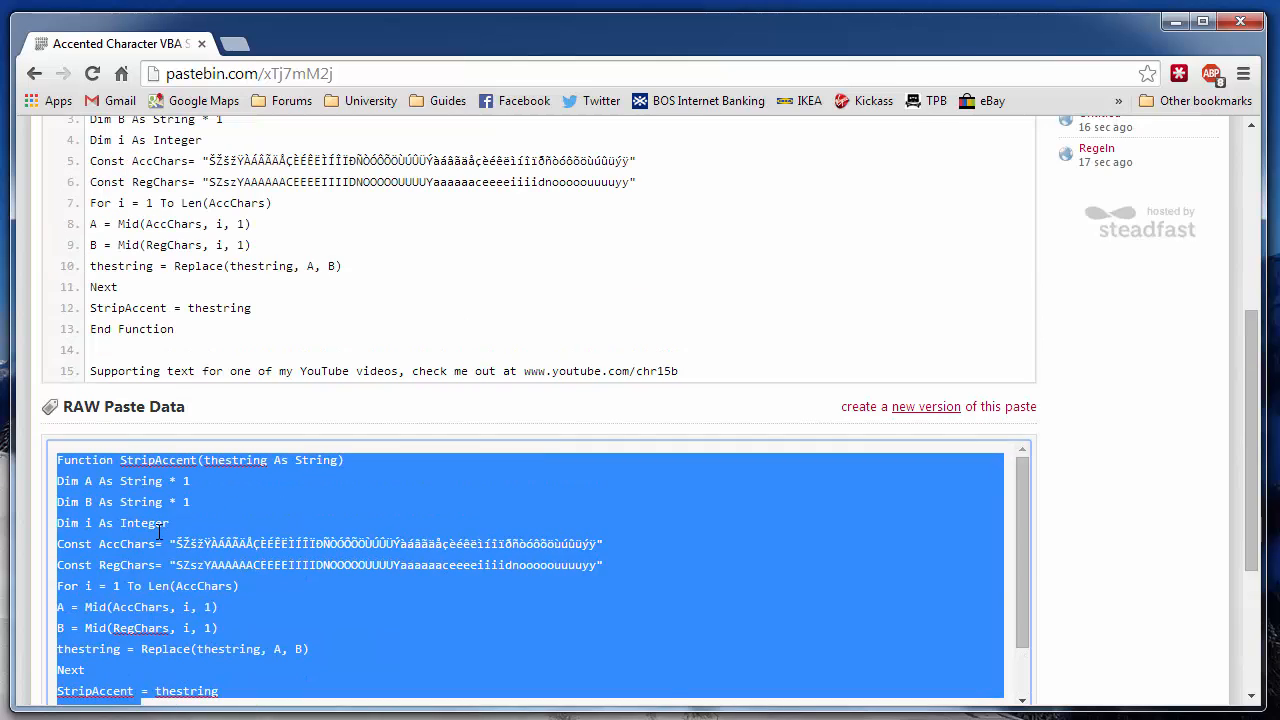
right_click(160, 532)
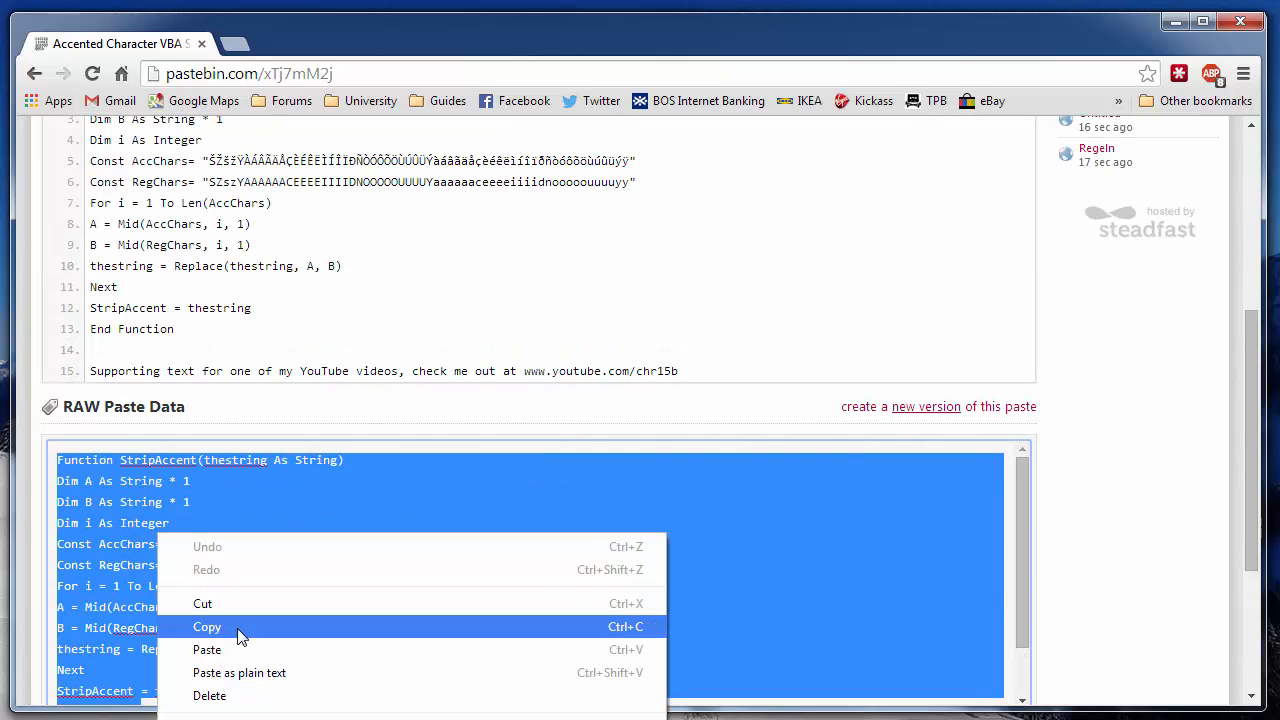
click(208, 626)
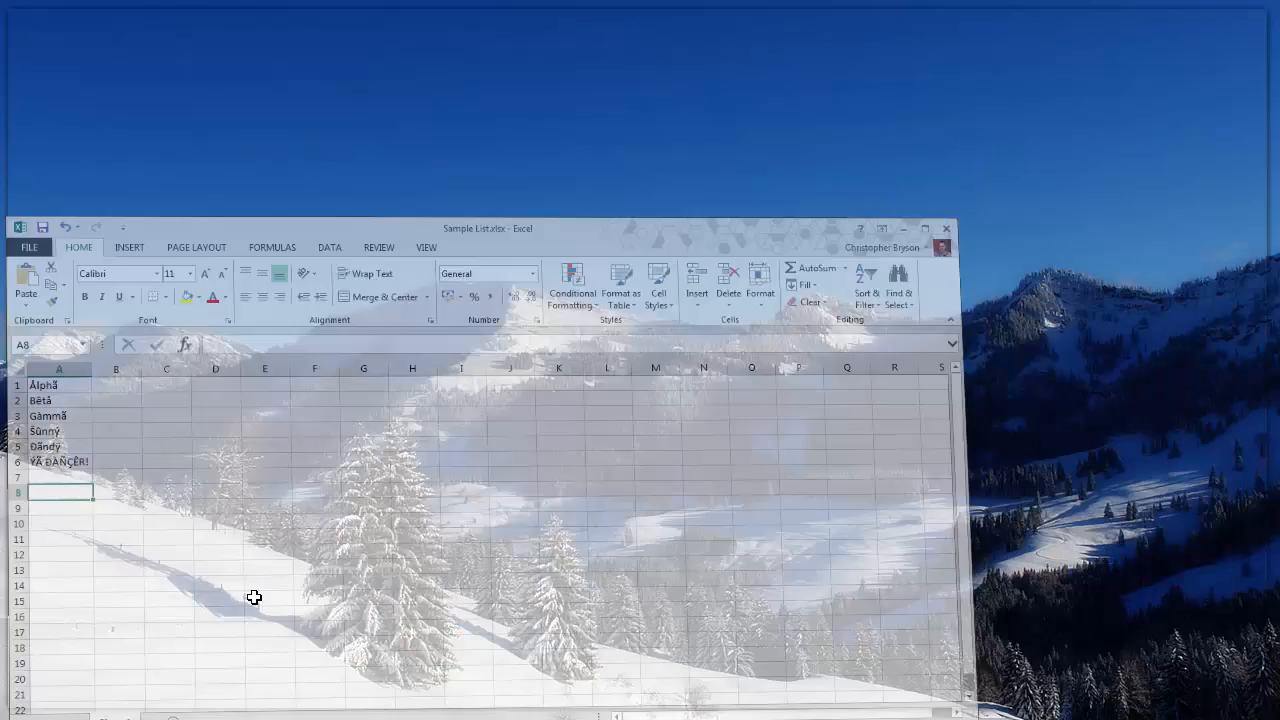
Return to the Sample List workbook showing the accented word list
click(920, 228)
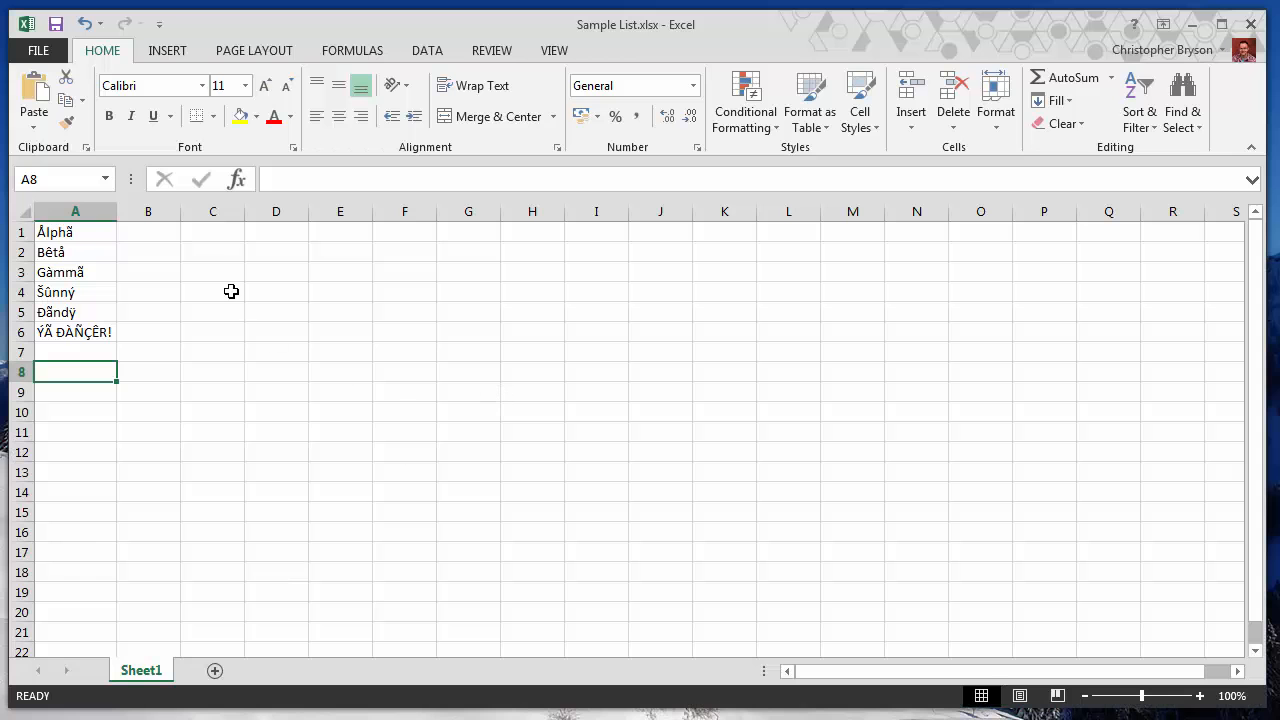
click(212, 232)
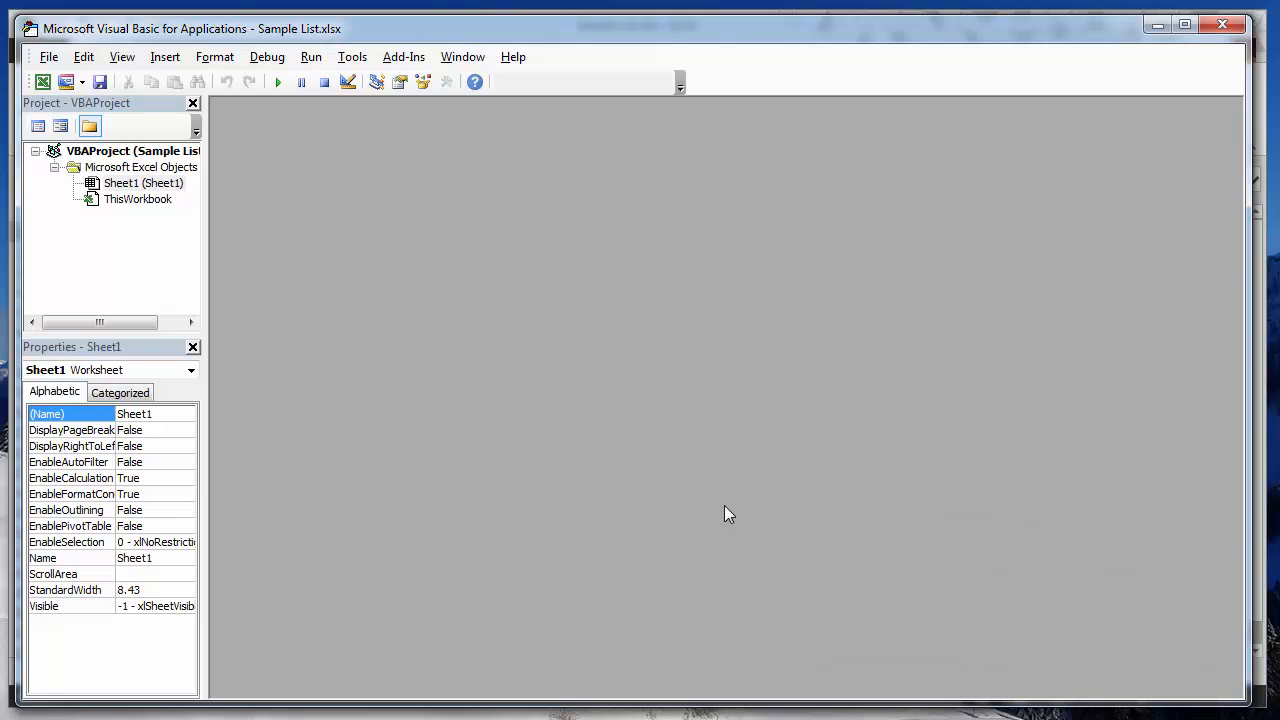
Insert a new Module1 and paste the StripAccent function code into it
click(164, 56)
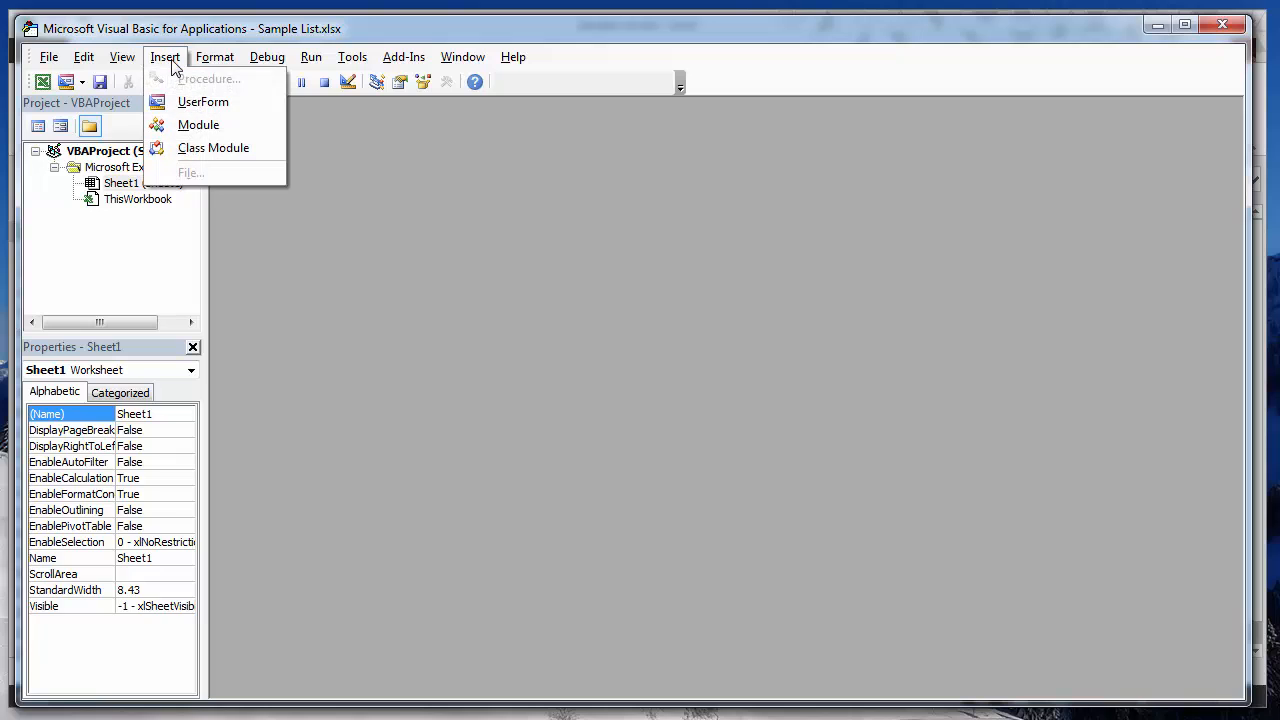
click(198, 124)
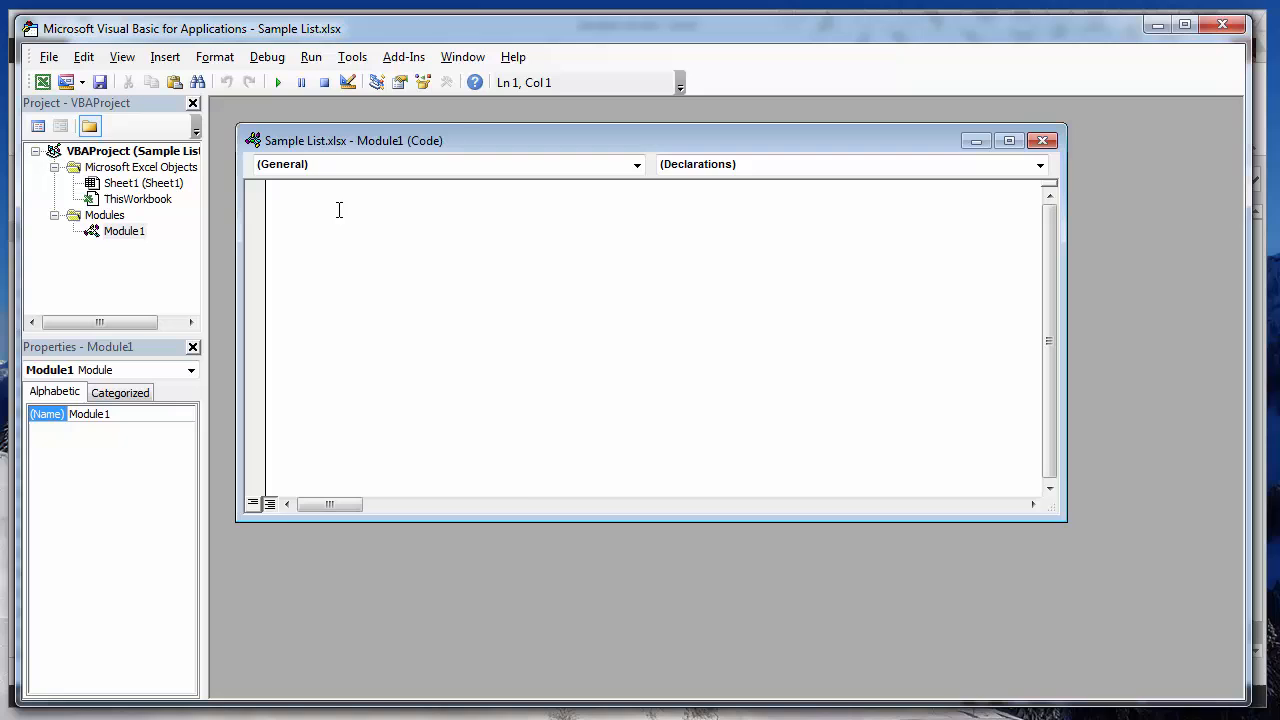
right_click(338, 208)
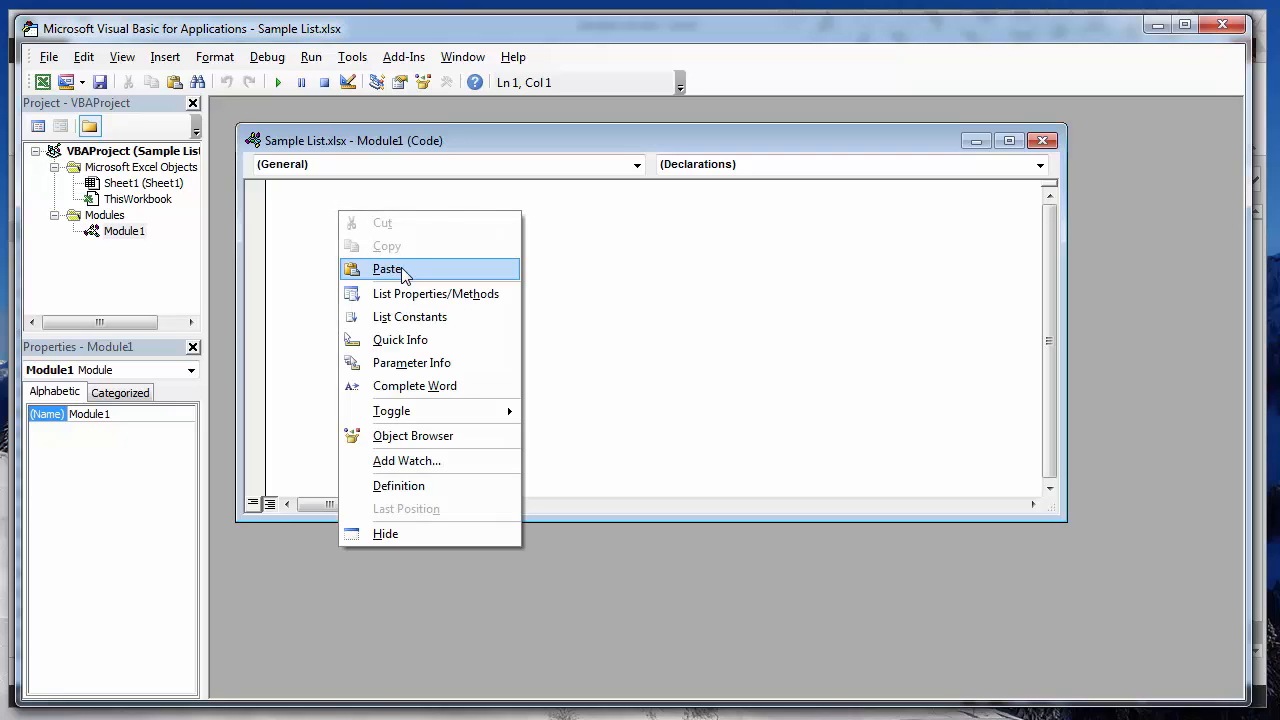
click(388, 268)
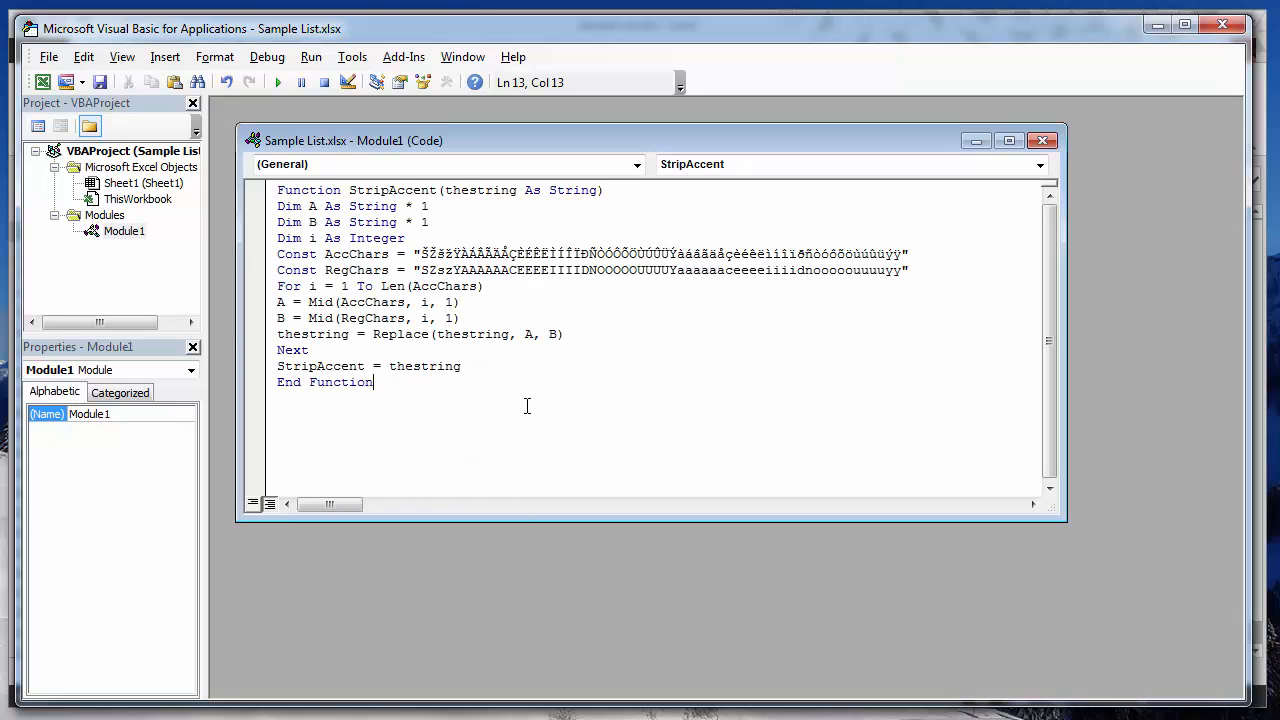
mouse_move(480, 464)
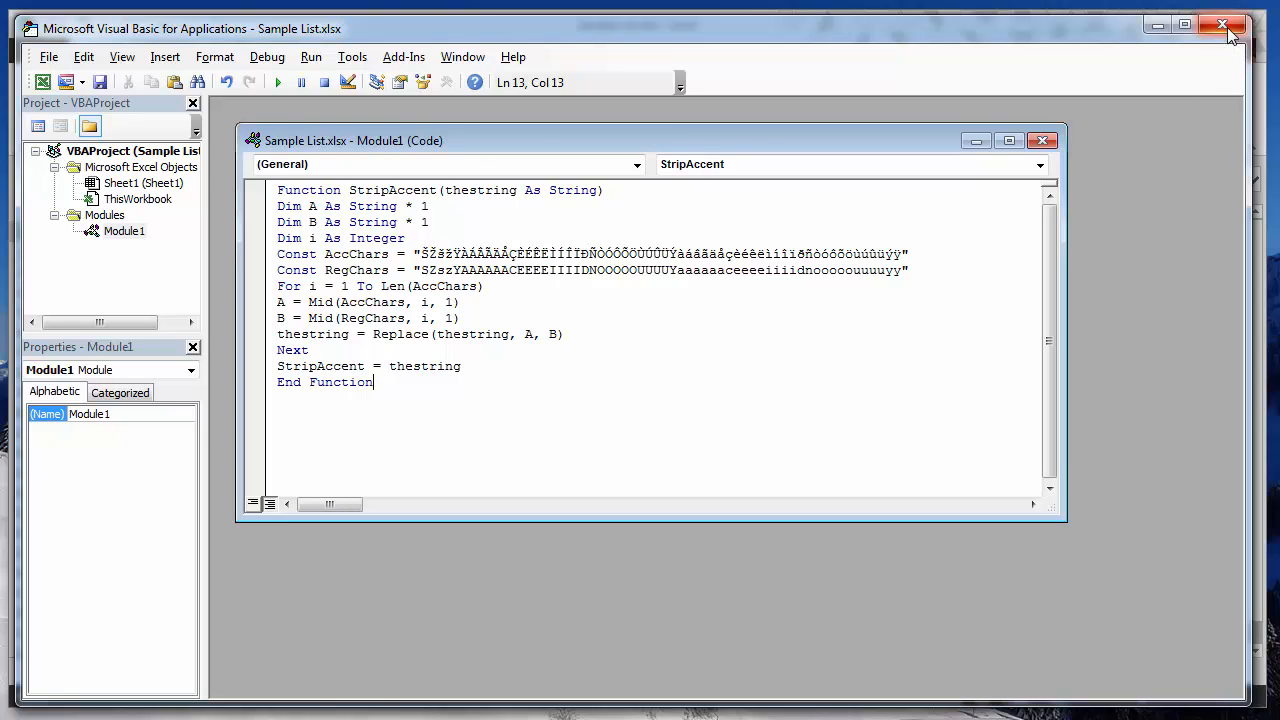
click(1220, 24)
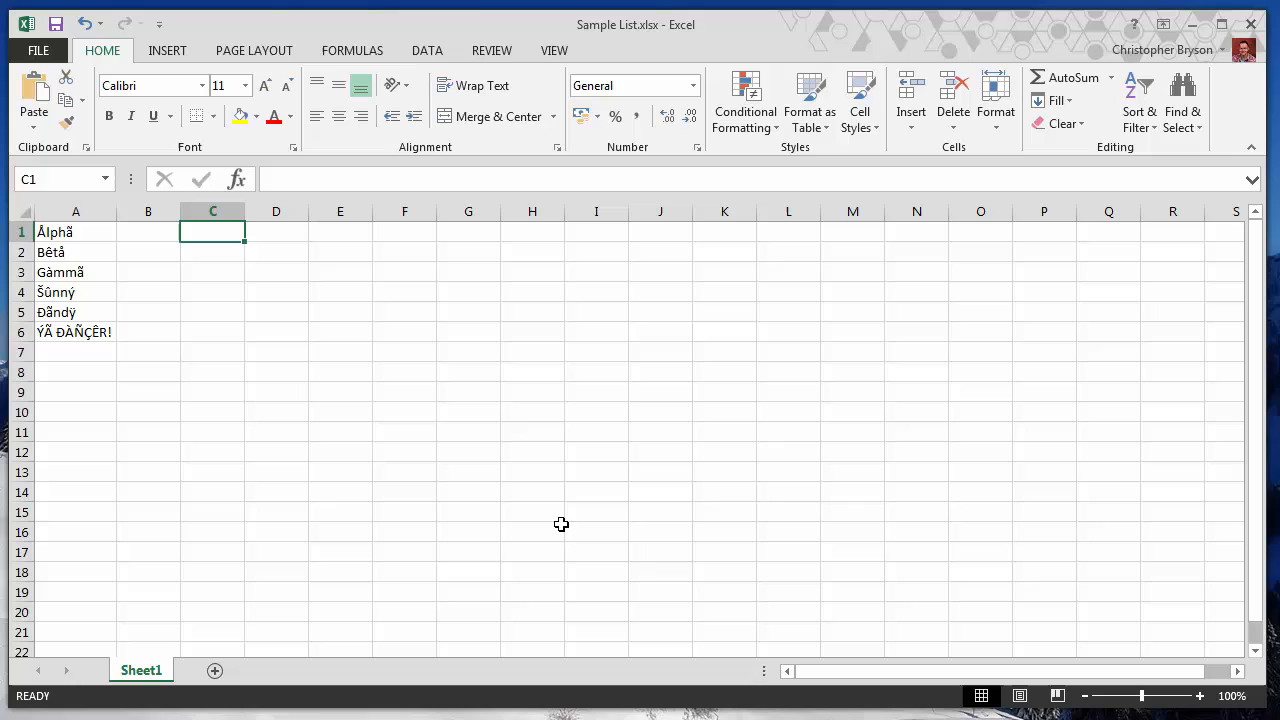
mouse_move(184, 404)
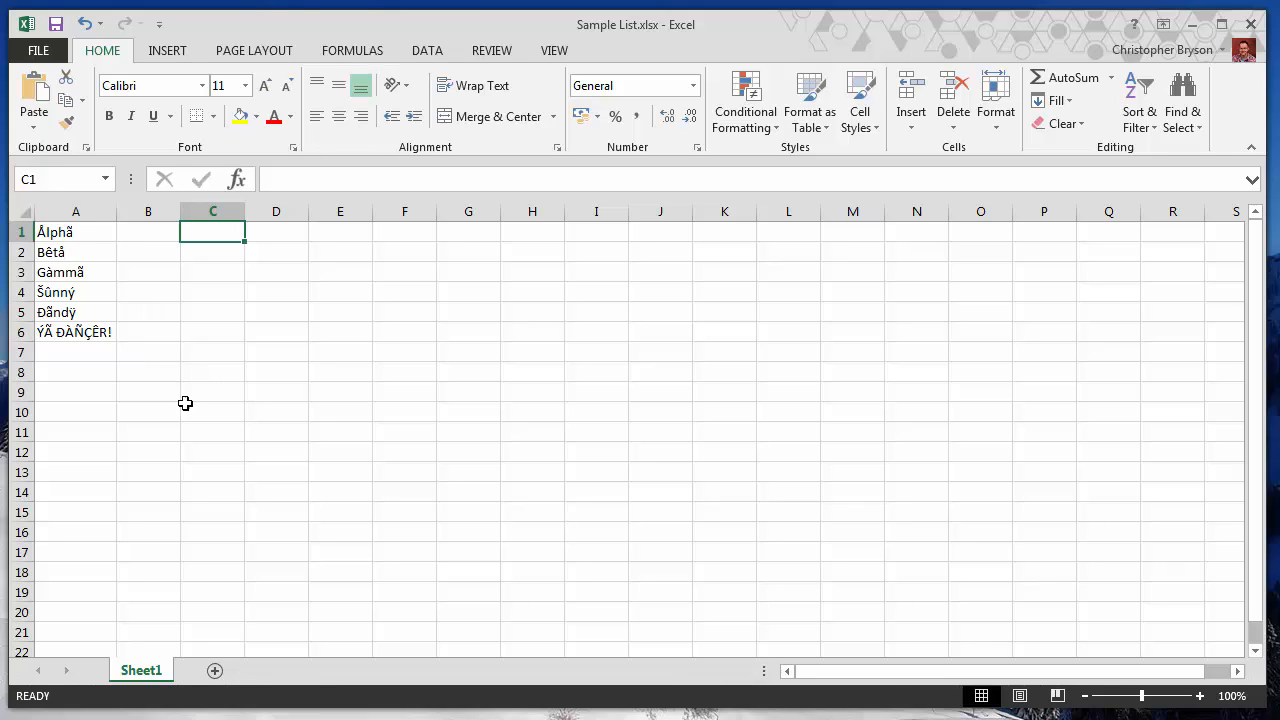
mouse_move(20, 206)
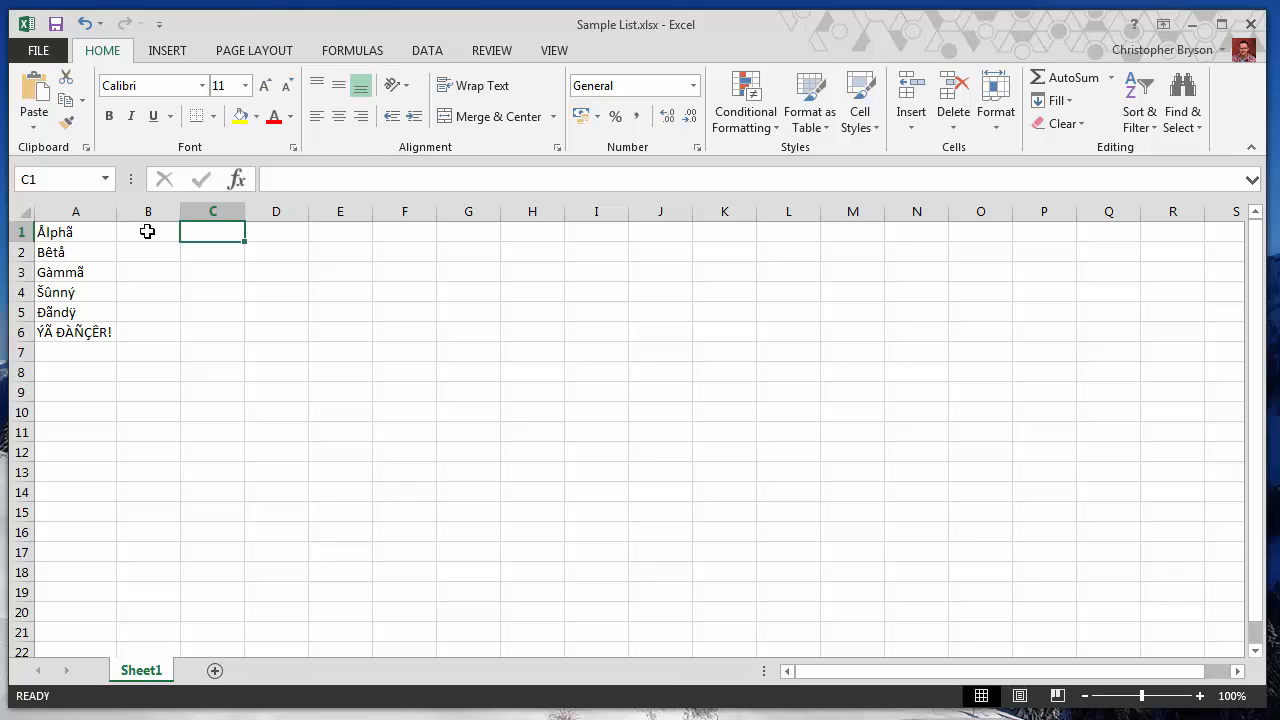
click(148, 232)
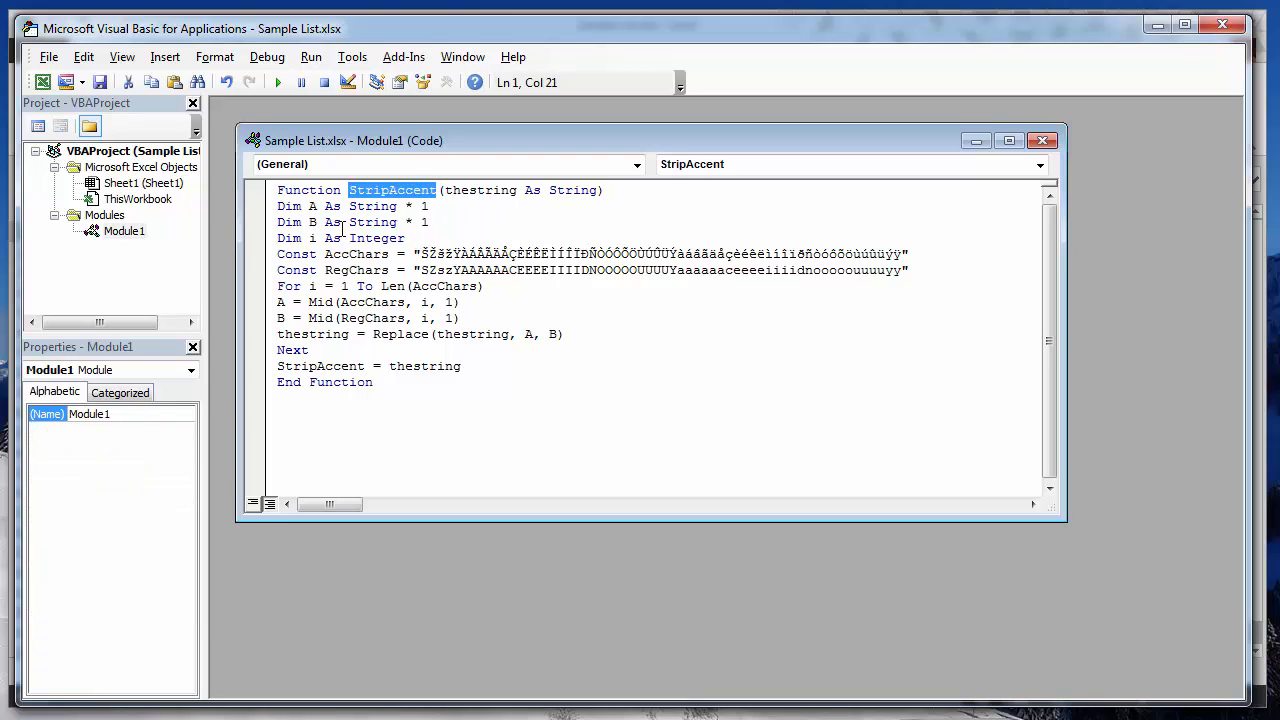
mouse_move(1020, 216)
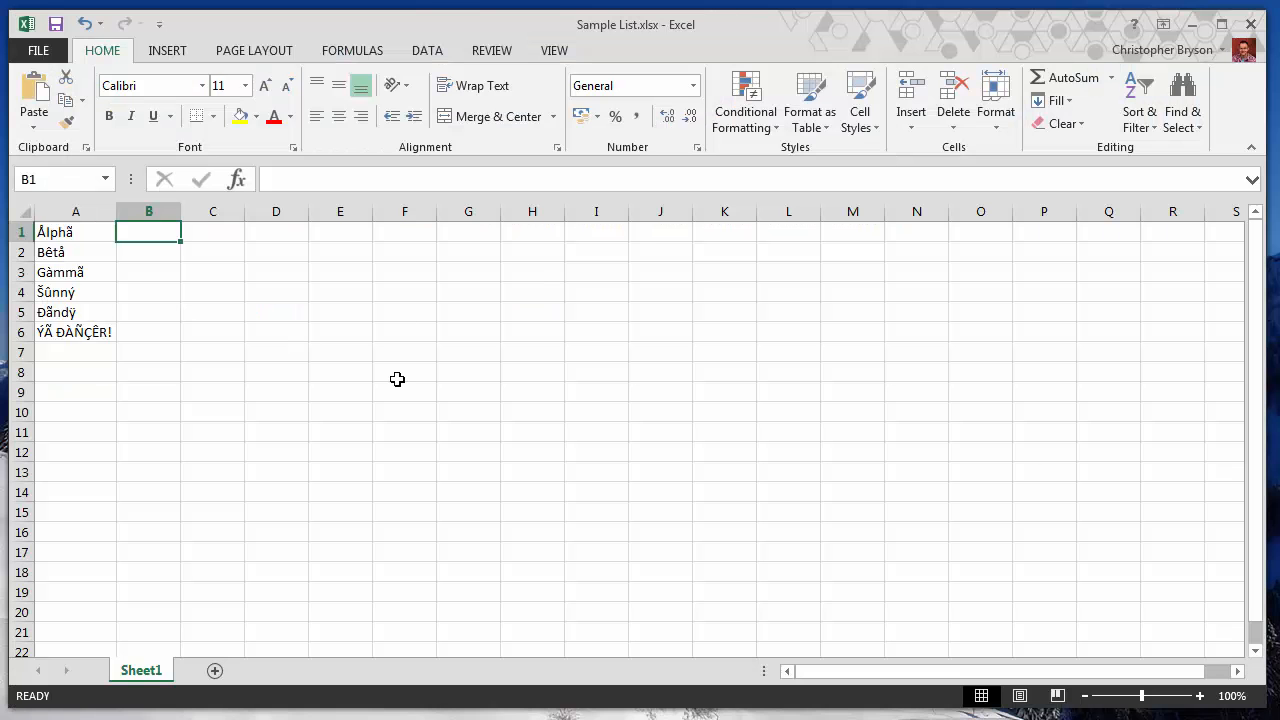
Enter =StripAccent(A1) in B1 and fill it down through B6 for all six words
text(=StripAccent(A1)
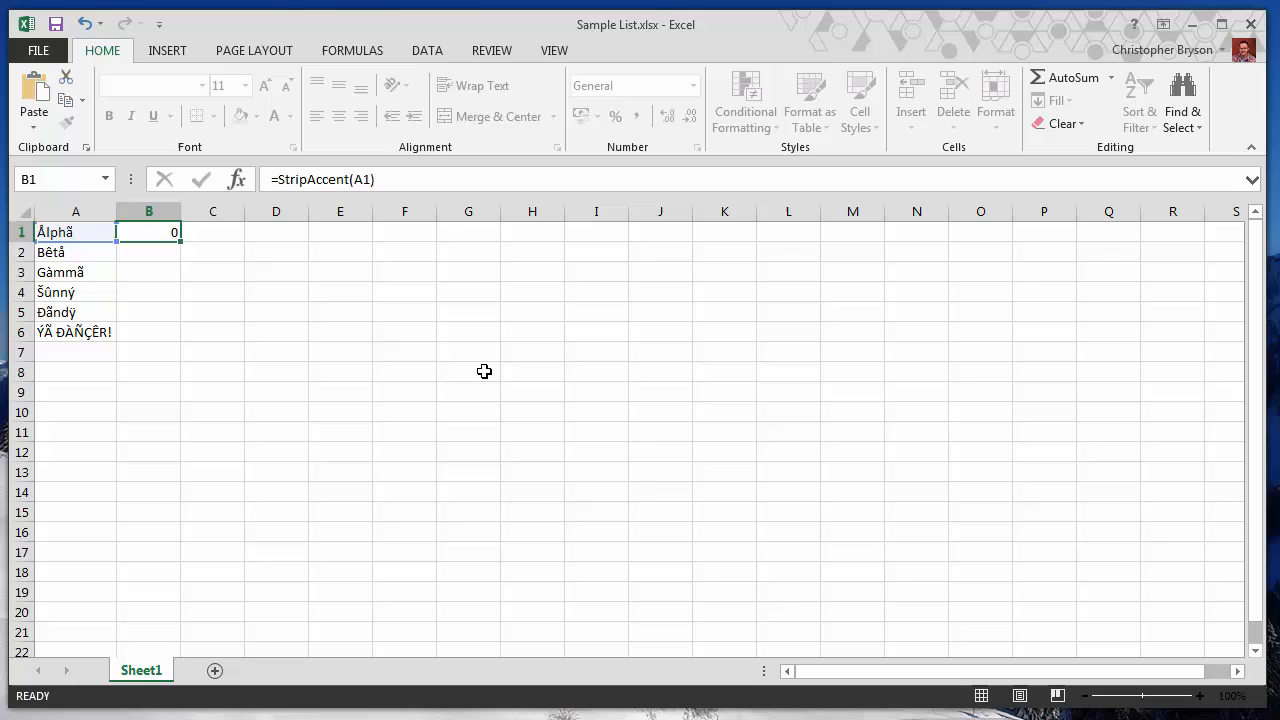
key(enter)
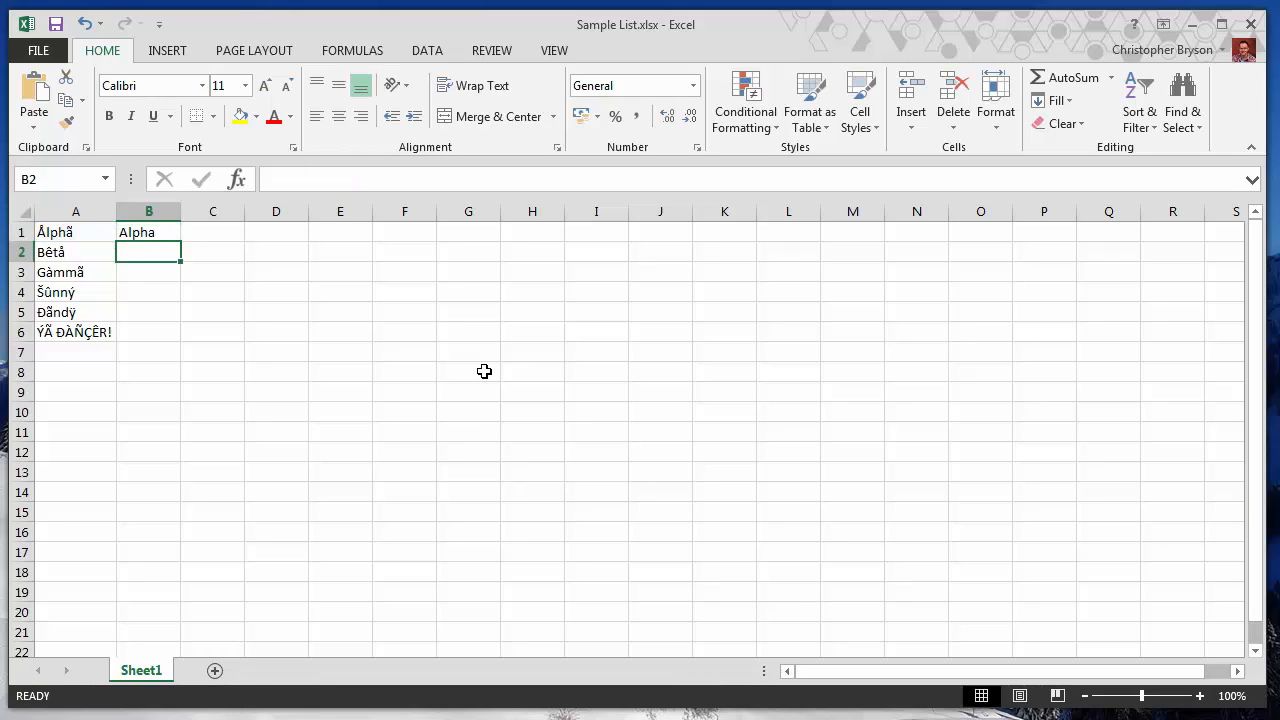
click(148, 232)
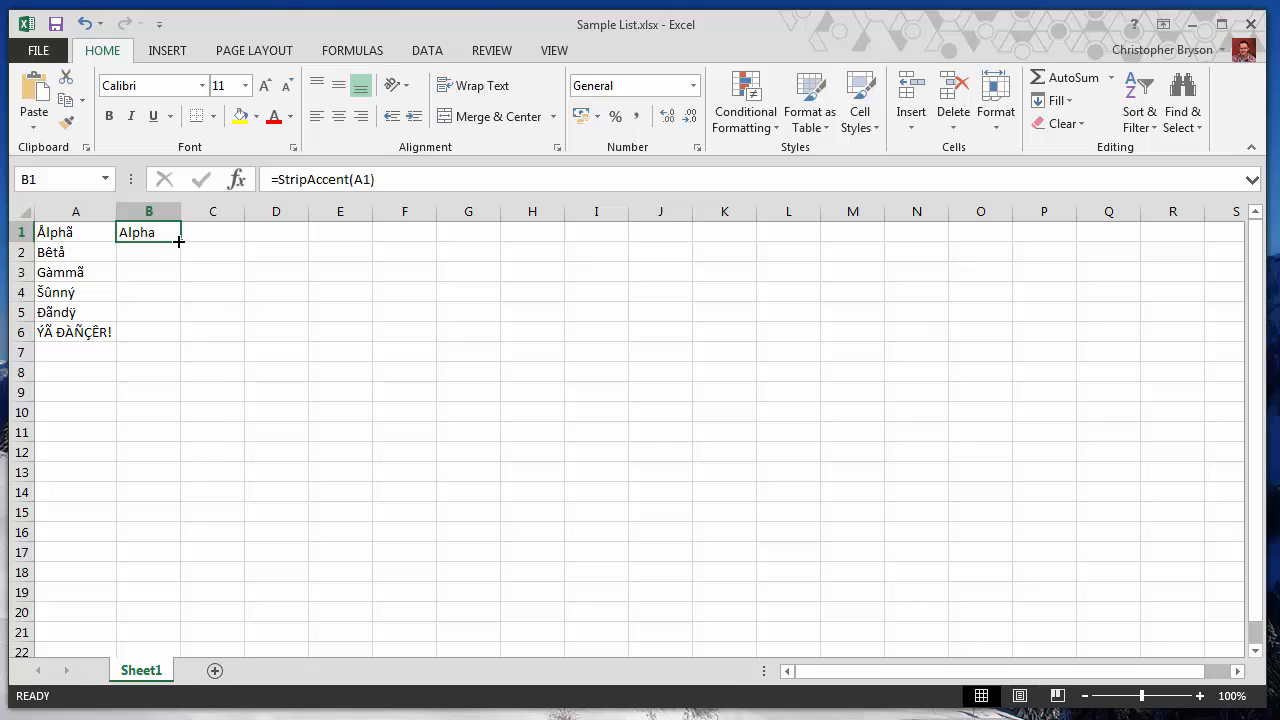
drag(180, 240, 180, 340)
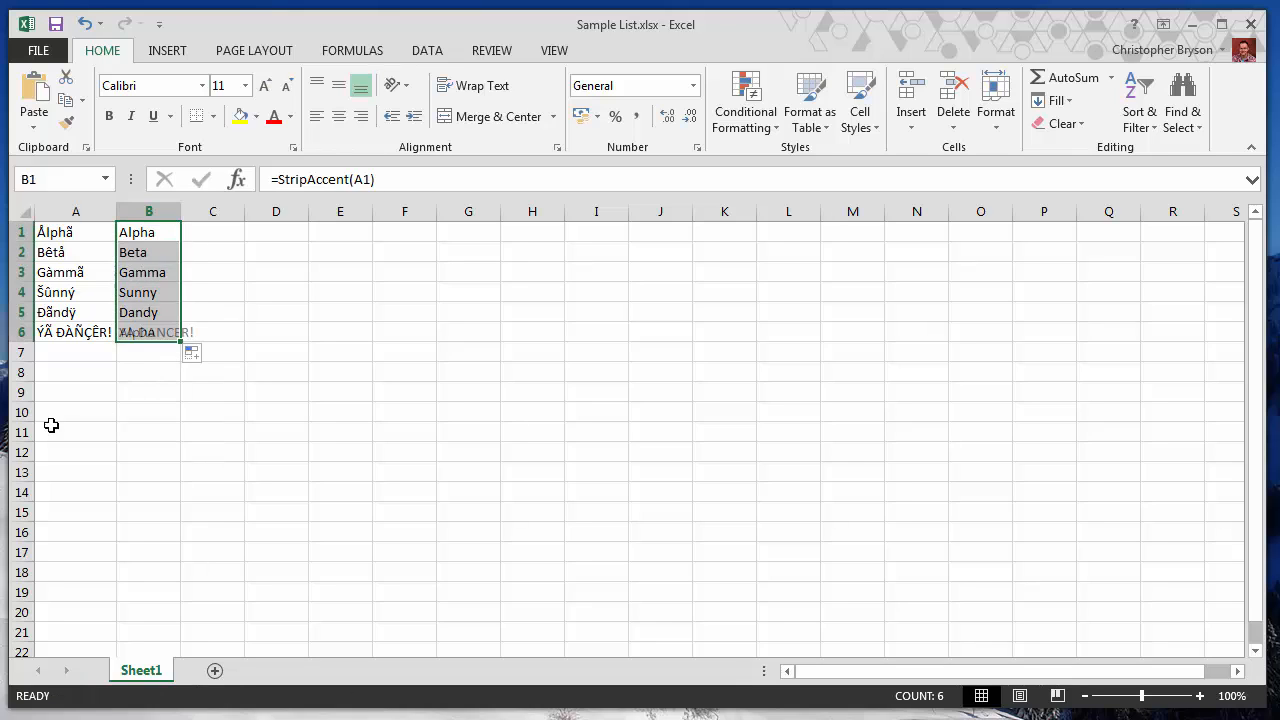
click(76, 392)
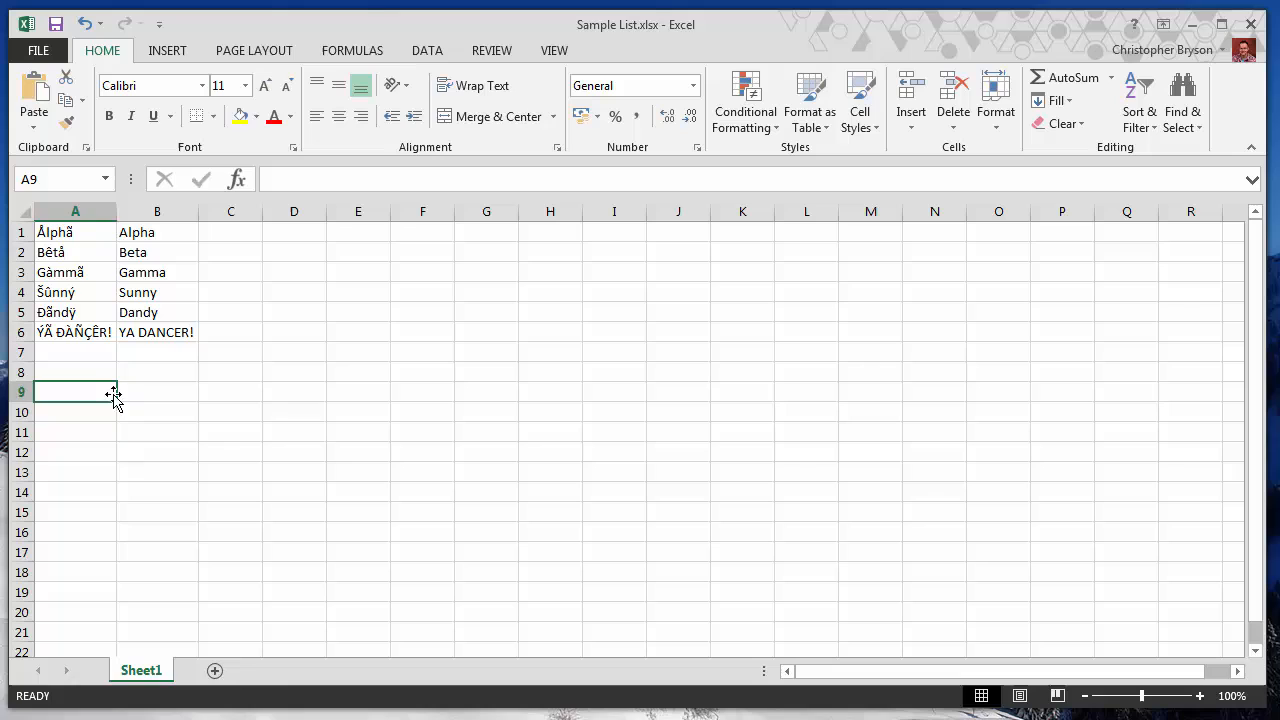